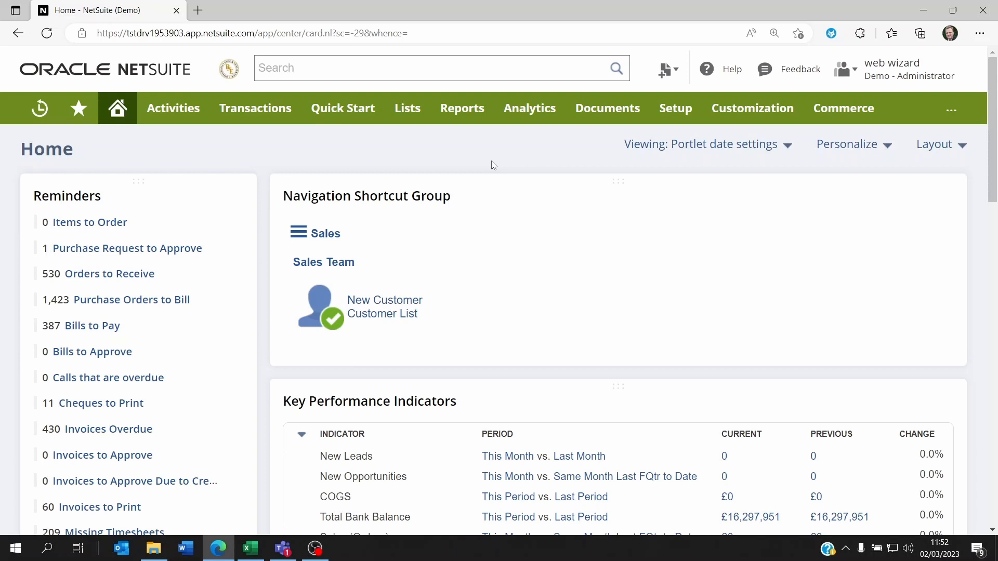
Open the Setup menu from the Home dashboard to reach Users/Roles options.
{"action": "left_click", "coordinate": [675, 107]}
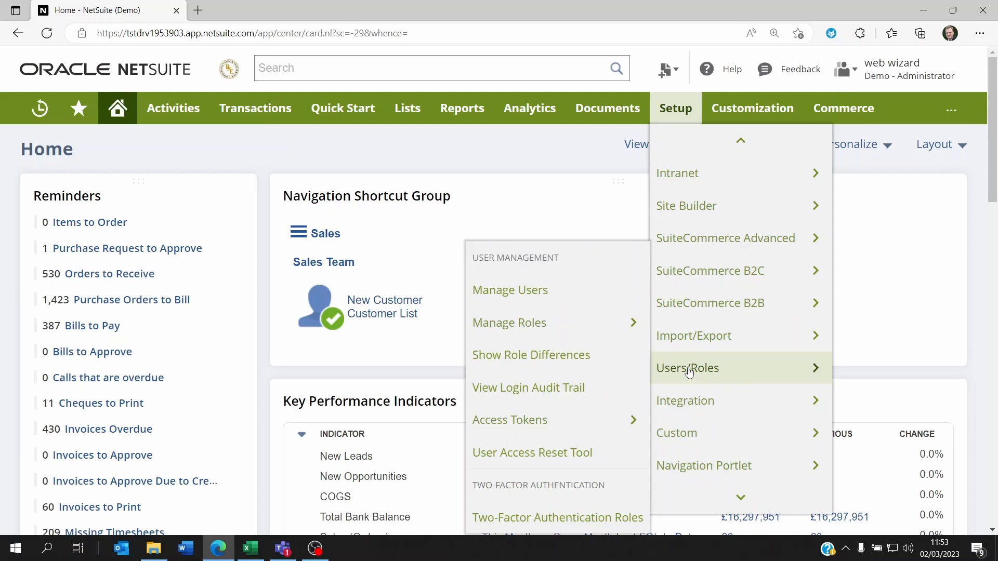
Open Manage Roles and start customising the A/R Clerk role.
{"action": "left_click", "coordinate": [509, 323]}
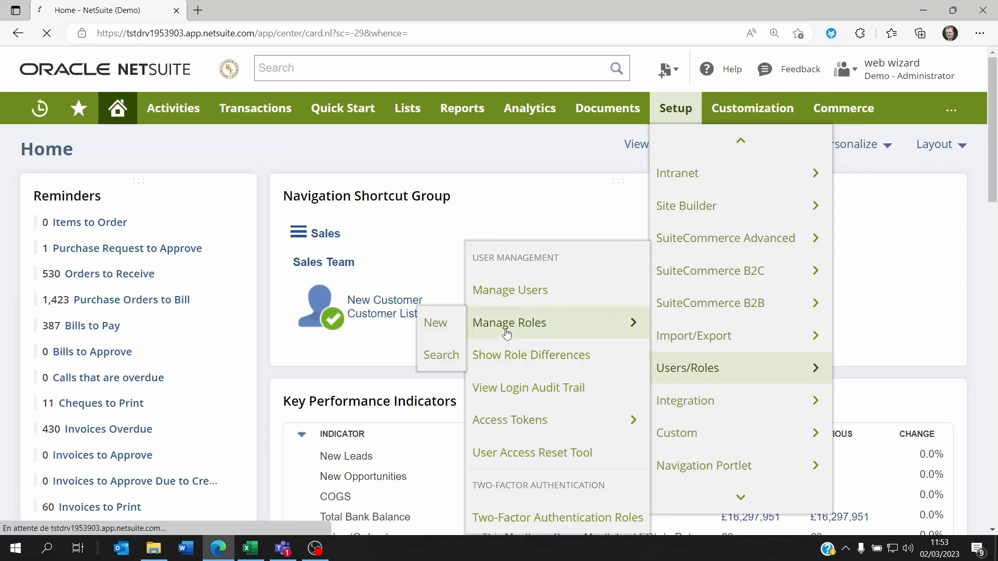
{"action": "left_click", "coordinate": [509, 323]}
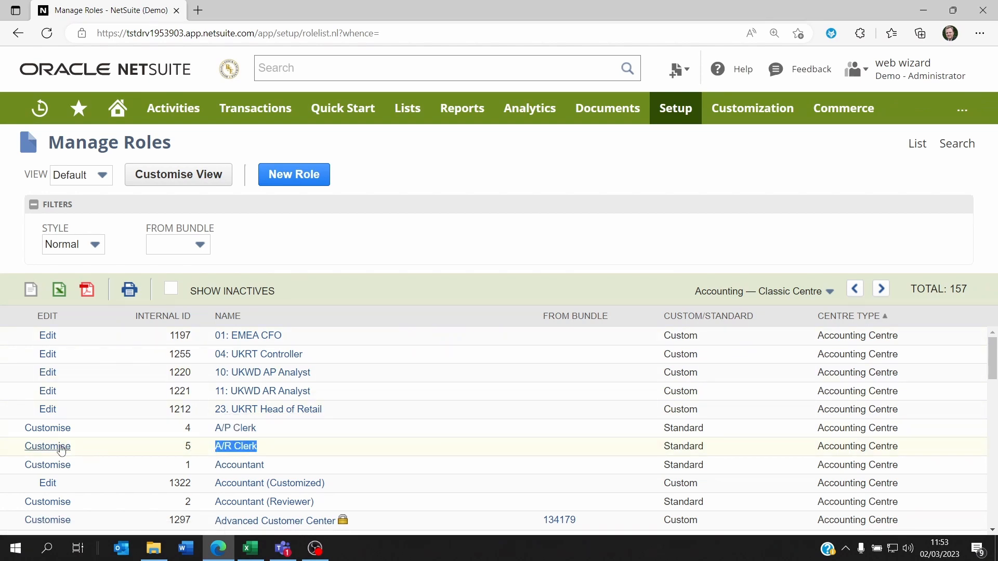
{"action": "left_click", "coordinate": [47, 447]}
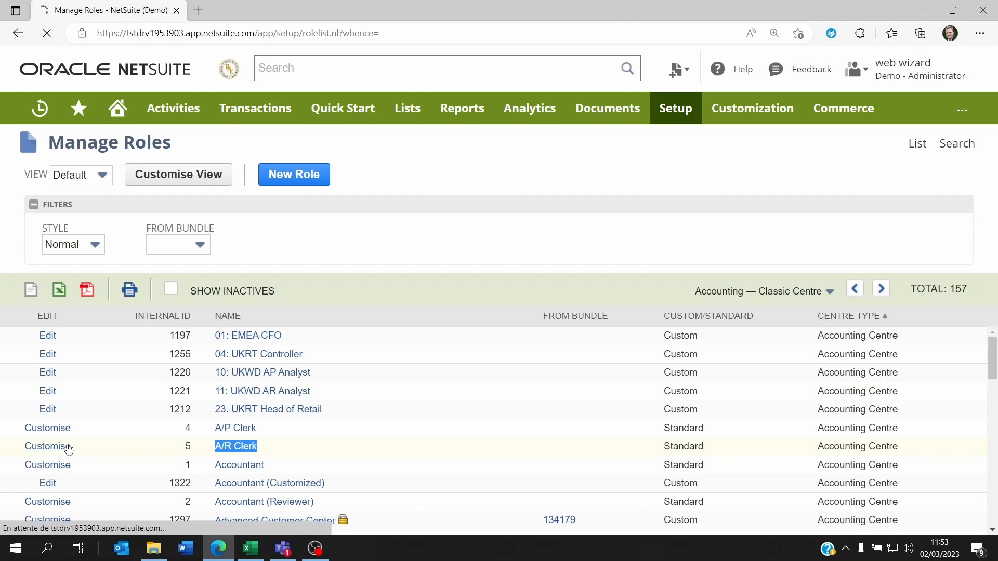
Rename the customised A/R Clerk copy to 'My A/R Clerk Role'.
{"action": "left_click", "coordinate": [44, 446]}
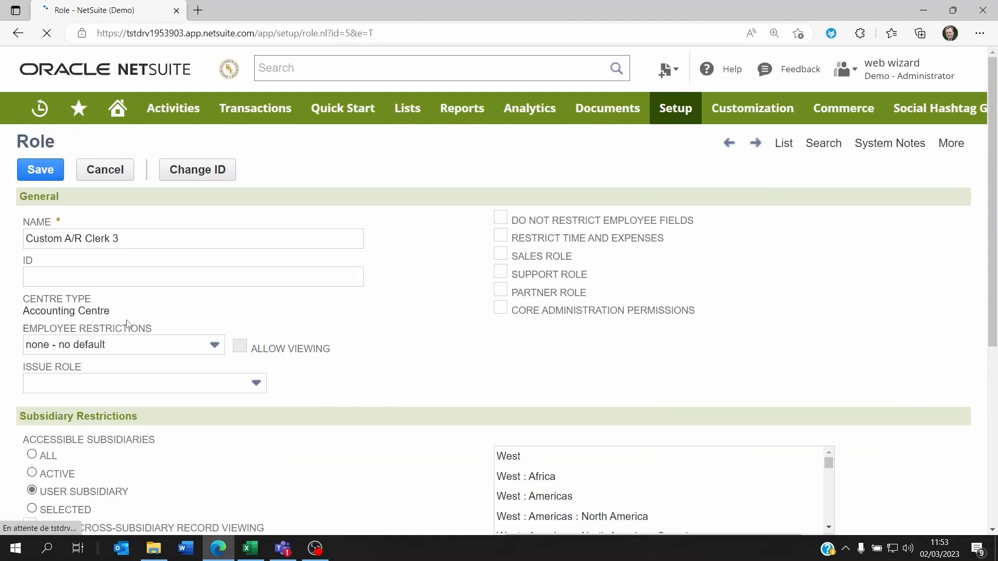
{"action": "double_click", "coordinate": [43, 238]}
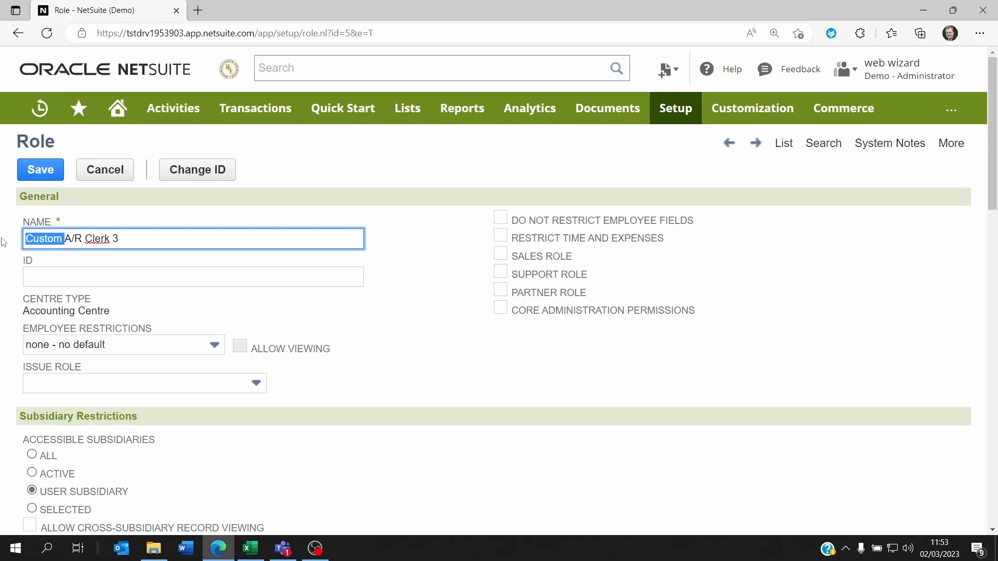
{"action": "type", "text": "My"}
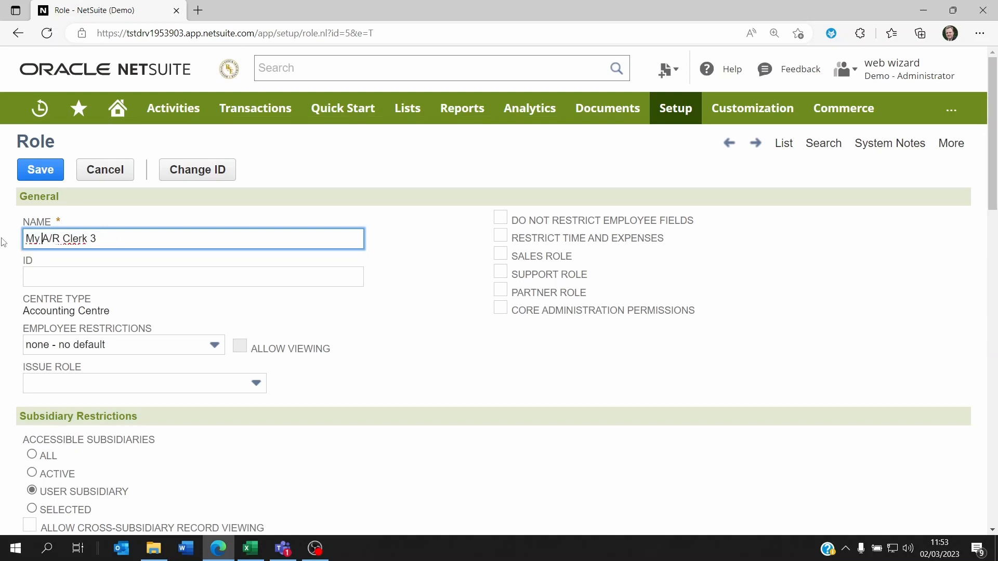
{"action": "key", "text": "Backspace"}
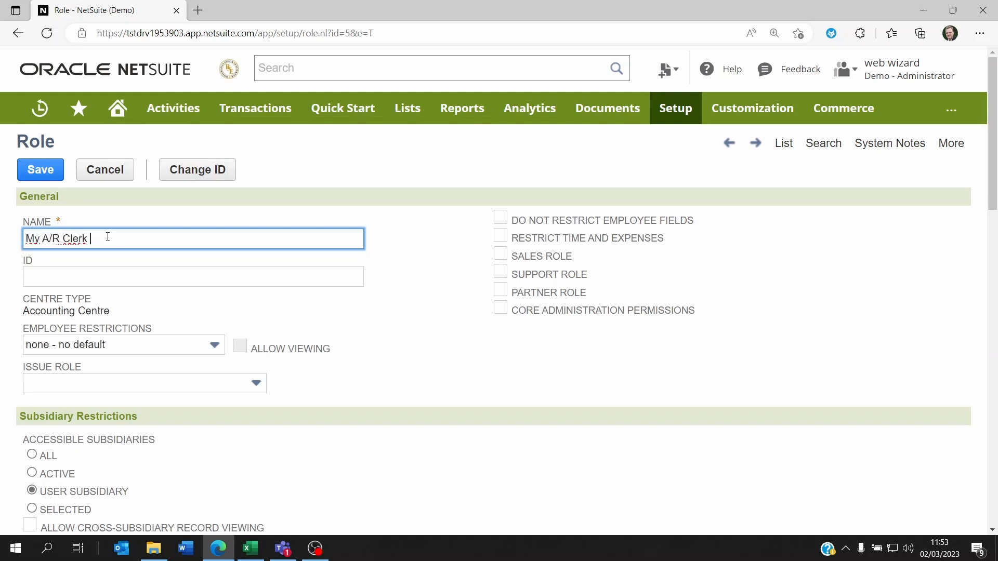
{"action": "type", "text": "Role"}
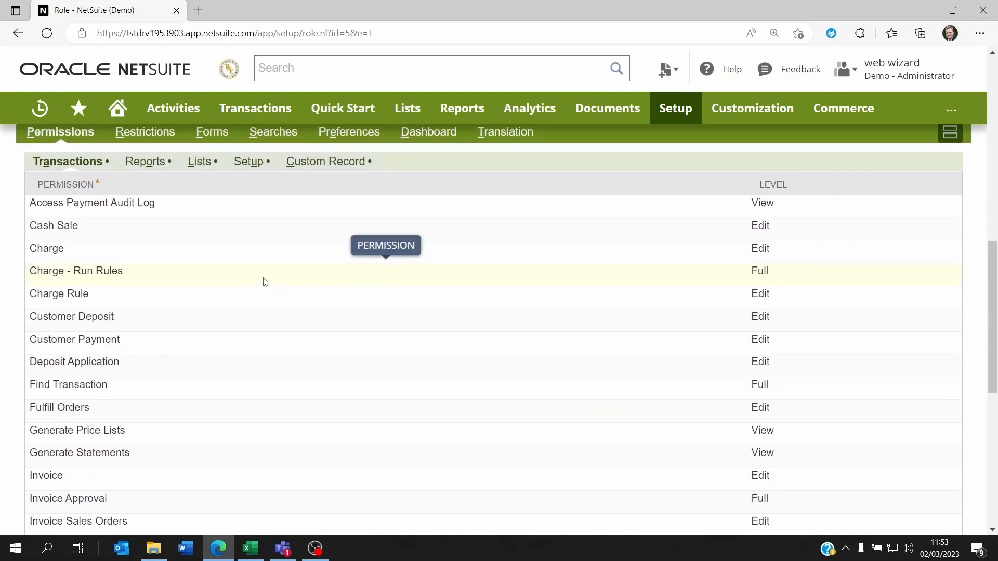
Change the Cash Sale transaction permission level from Edit to Create.
{"action": "left_click", "coordinate": [54, 226]}
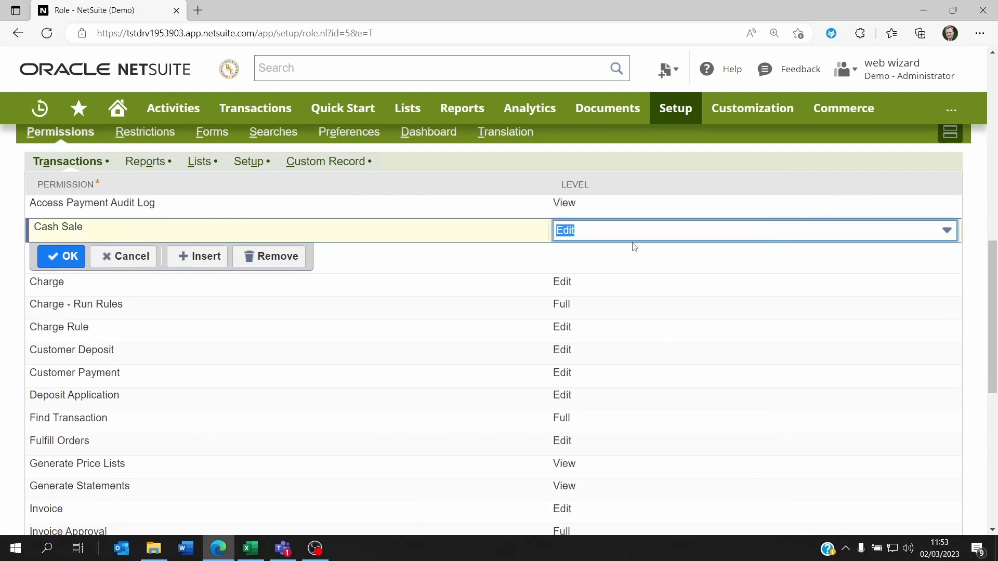
{"action": "left_click", "coordinate": [946, 230]}
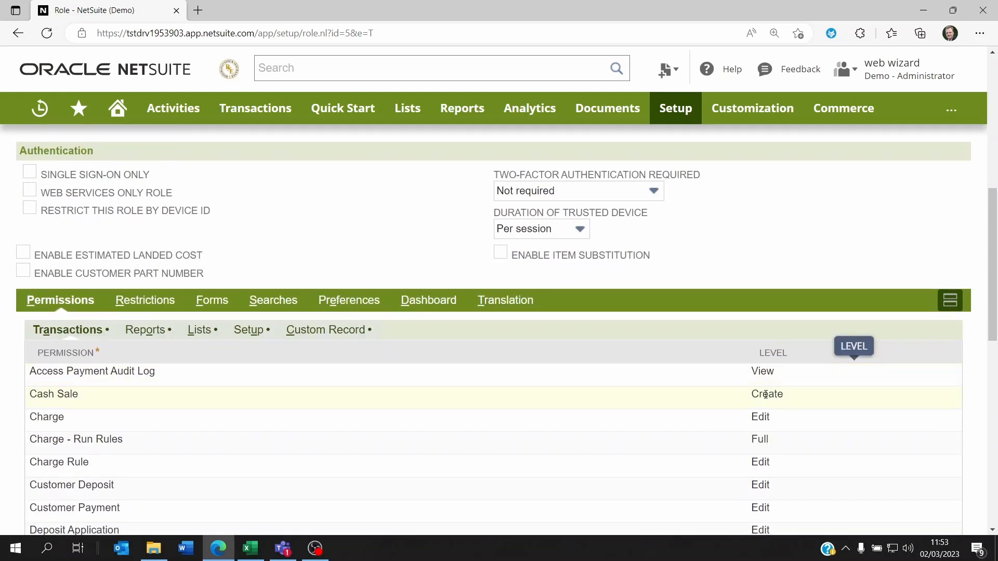
{"action": "mouse_move", "coordinate": [575, 348]}
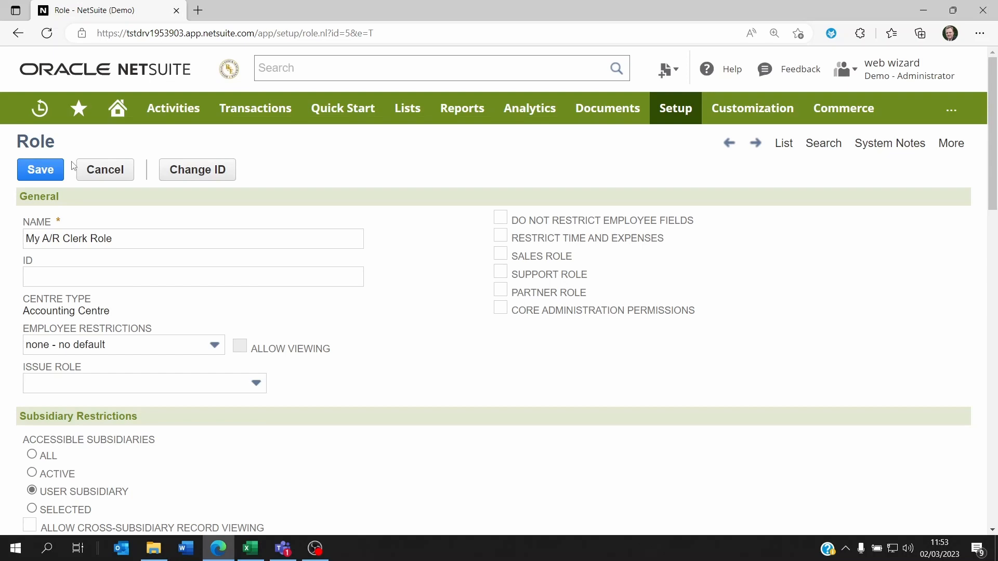
Leave the role record and start a new workflow under Customization > Workflow.
{"action": "left_click", "coordinate": [118, 108]}
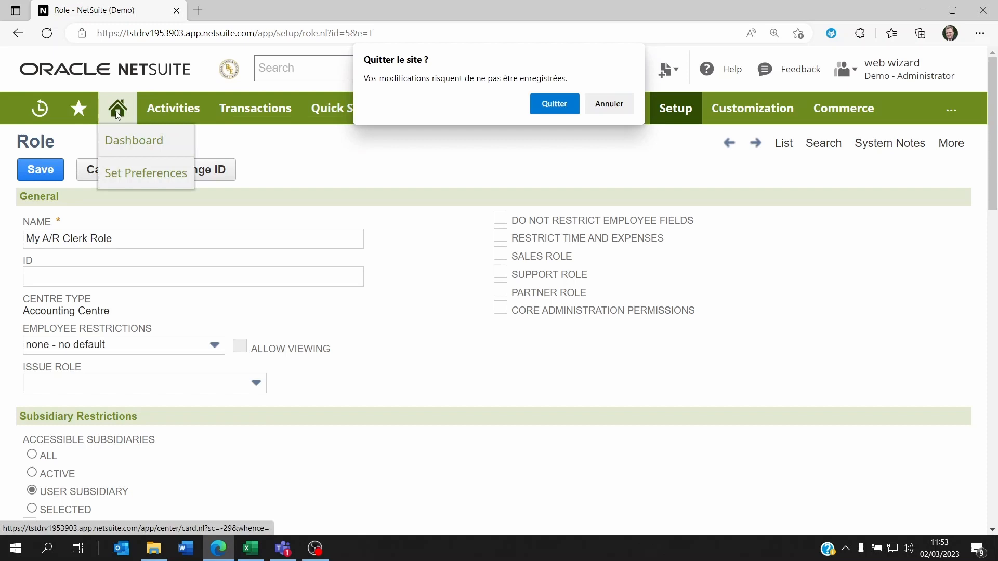
{"action": "left_click", "coordinate": [554, 104]}
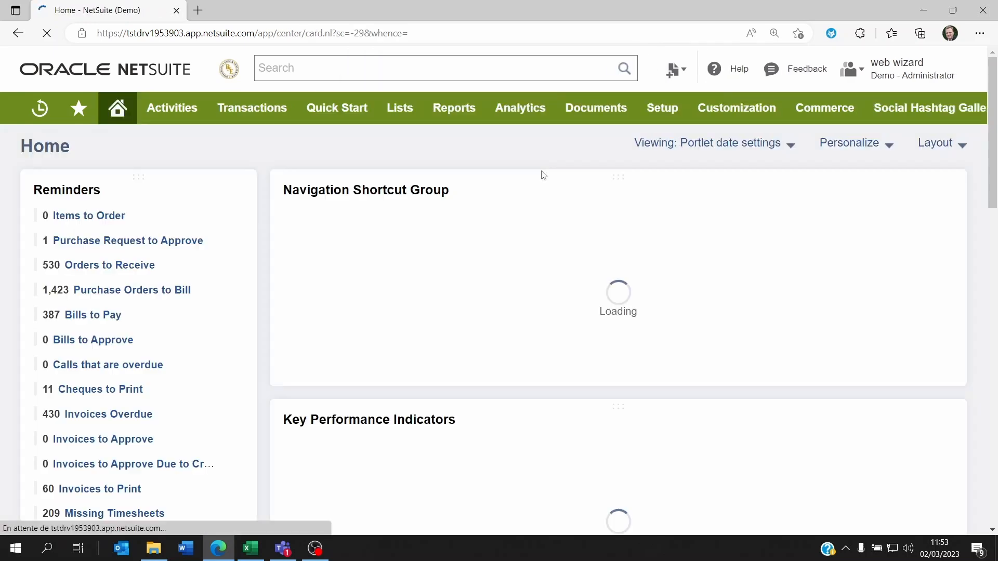
{"action": "left_click", "coordinate": [675, 109]}
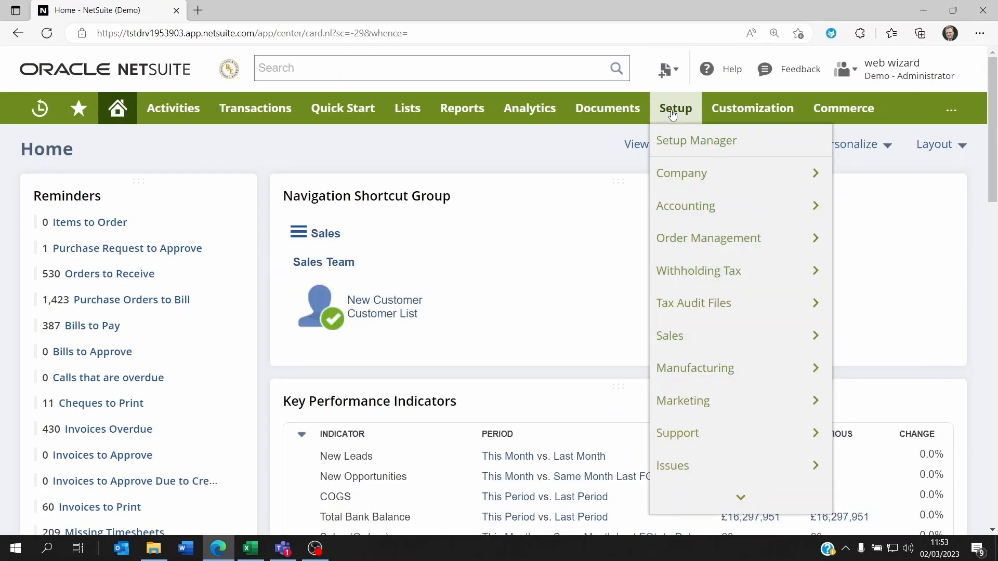
{"action": "left_click", "coordinate": [753, 108]}
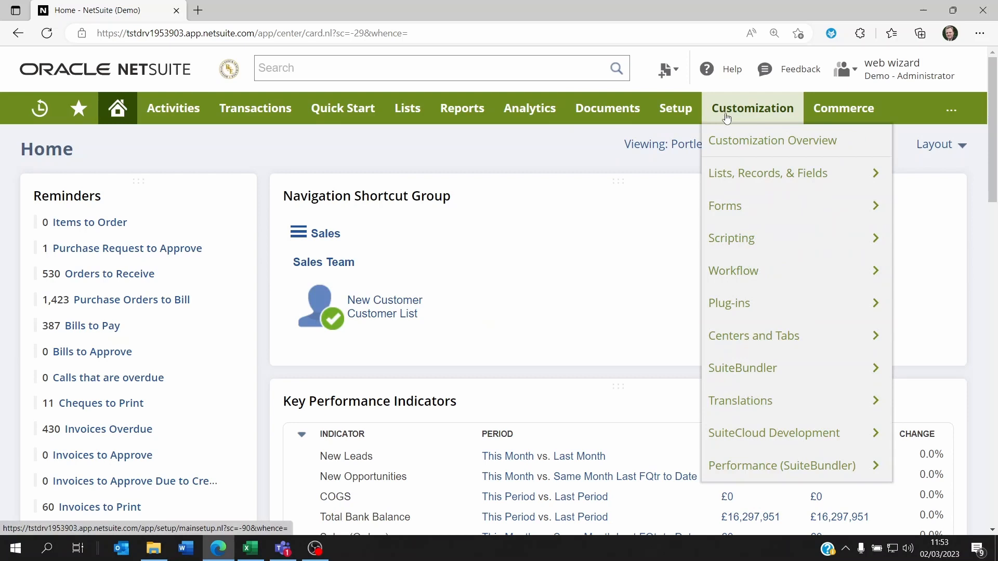
{"action": "mouse_move", "coordinate": [733, 271]}
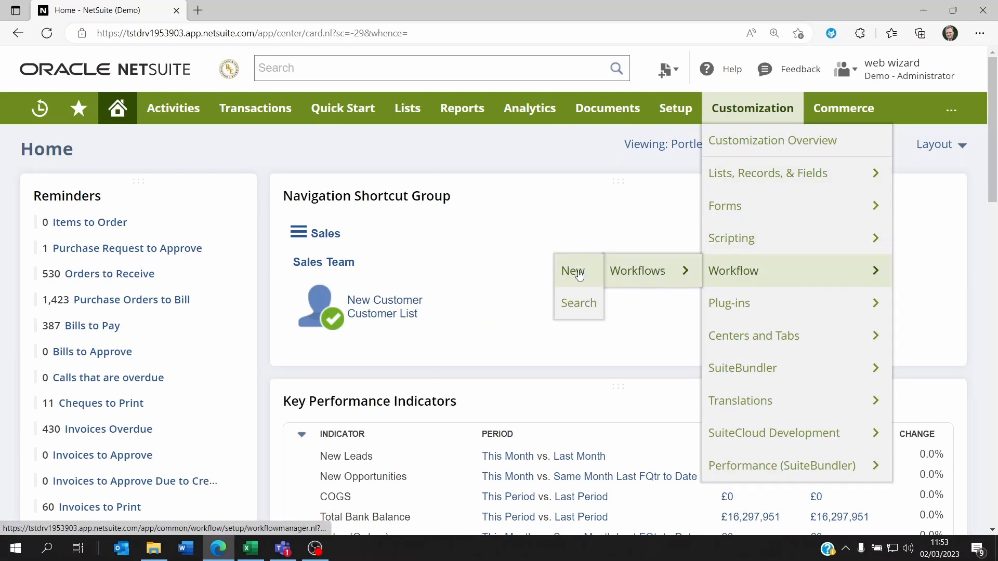
{"action": "left_click", "coordinate": [573, 270]}
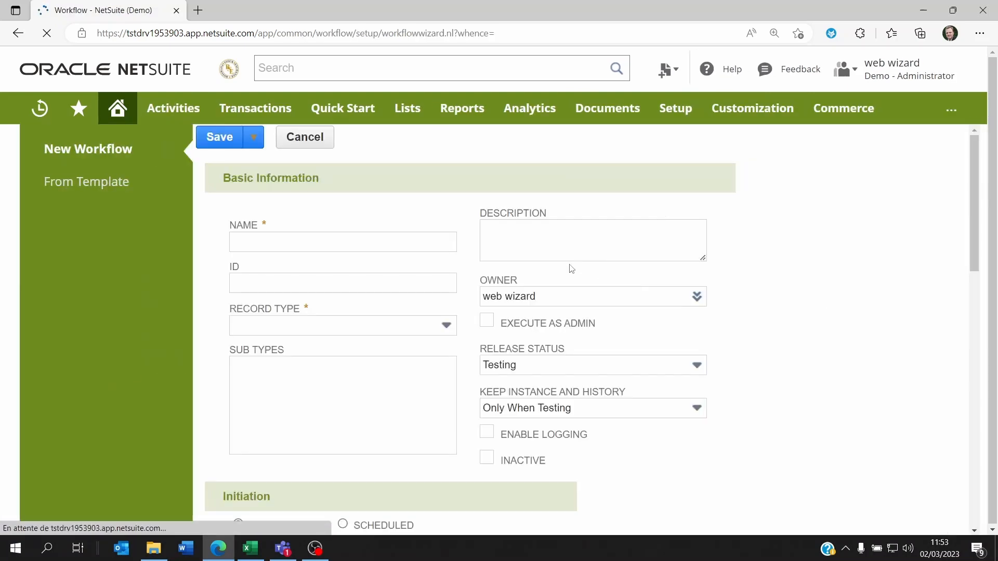
Name the workflow 'Lock Cash sales based on department' with record type Transaction.
{"action": "type", "text": "Lock Cash sales based on department"}
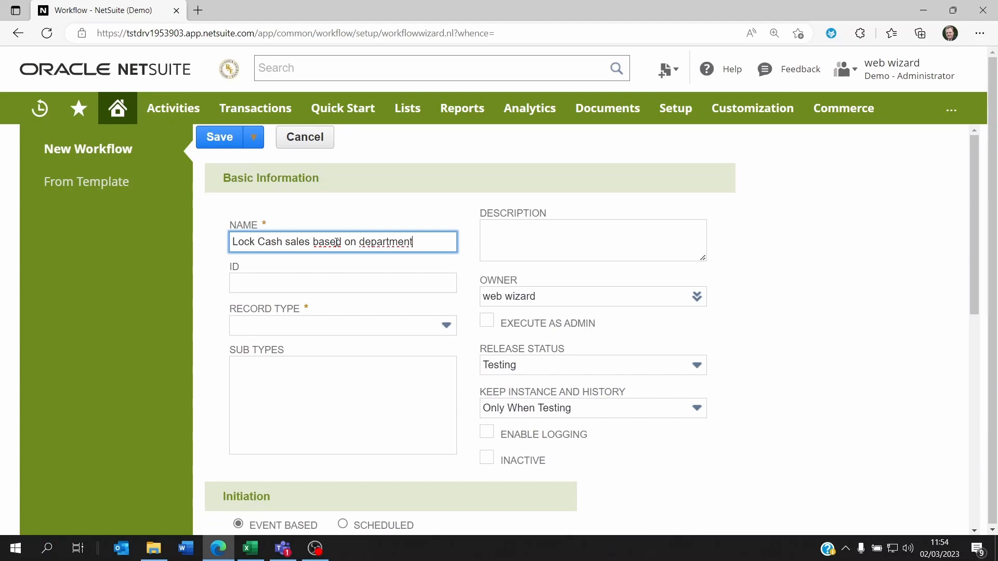
{"action": "mouse_move", "coordinate": [322, 276]}
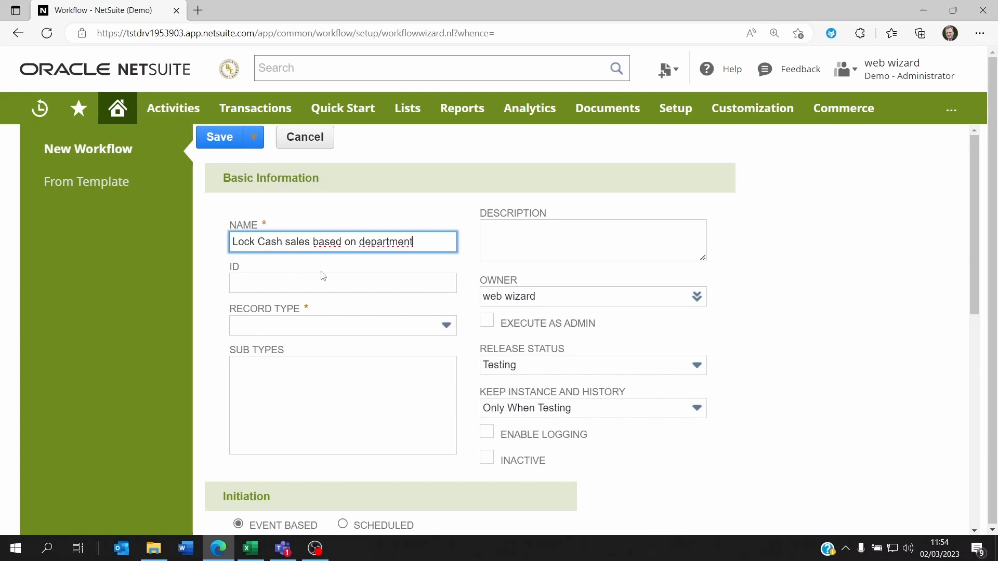
{"action": "left_click", "coordinate": [343, 325]}
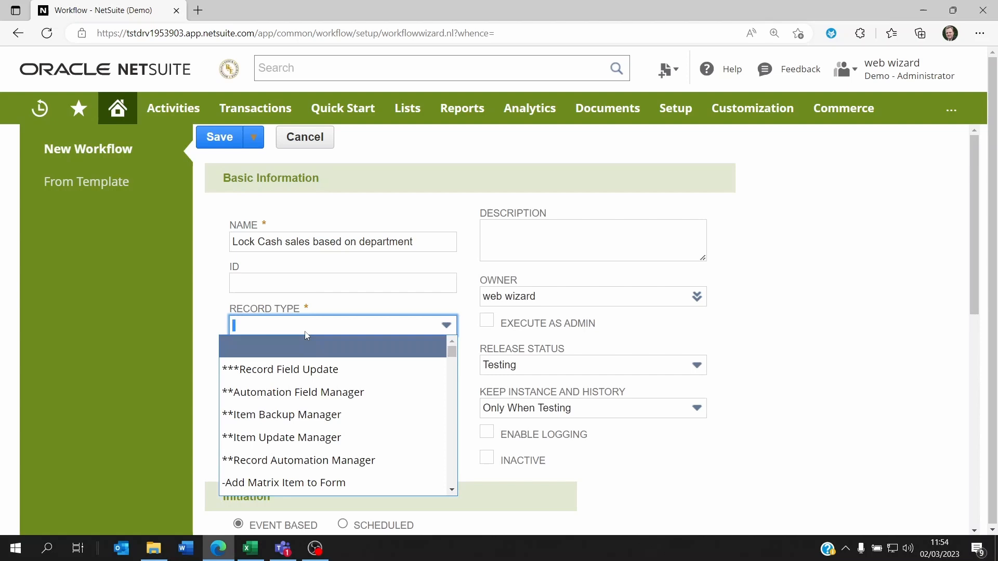
{"action": "type", "text": "Transaction"}
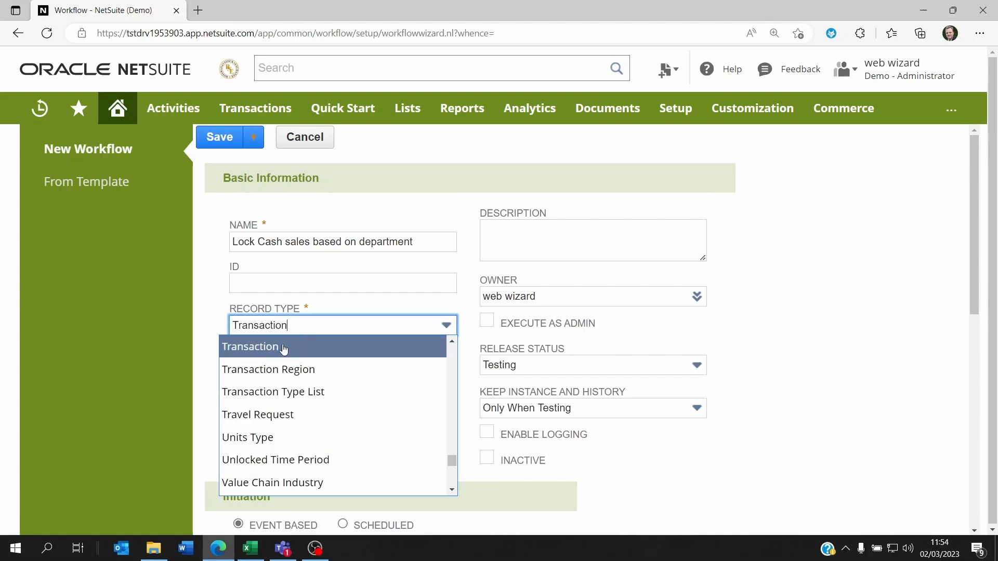
{"action": "left_click", "coordinate": [251, 347]}
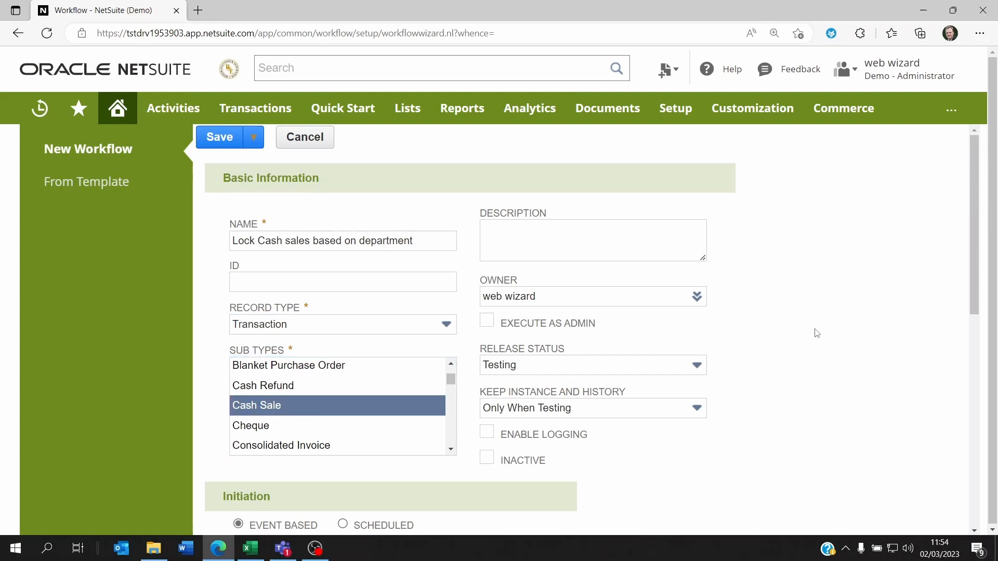
{"action": "mouse_move", "coordinate": [352, 353]}
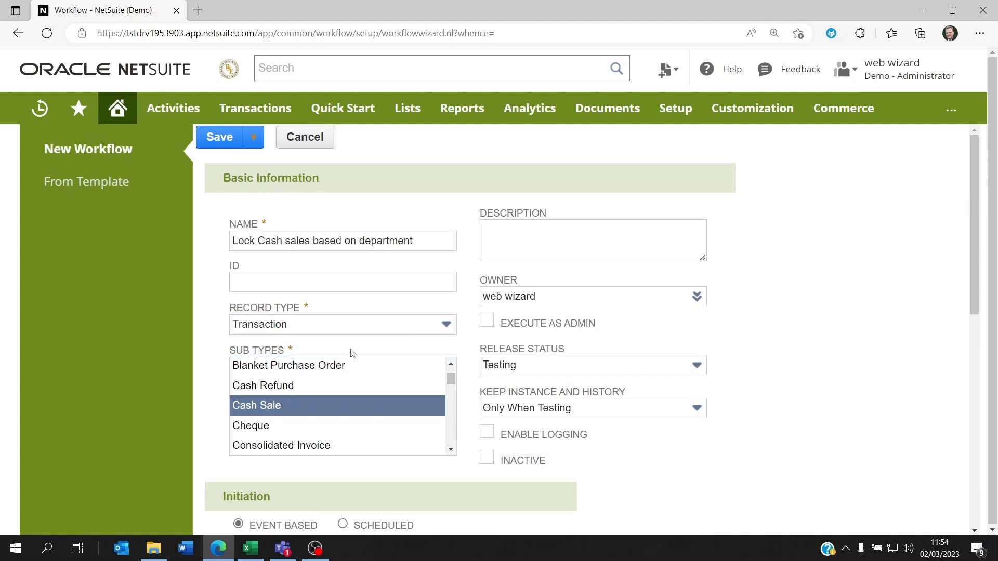
Trigger the workflow On Create and On View or Update.
{"action": "scroll", "scroll_direction": "down", "scroll_amount": 3}
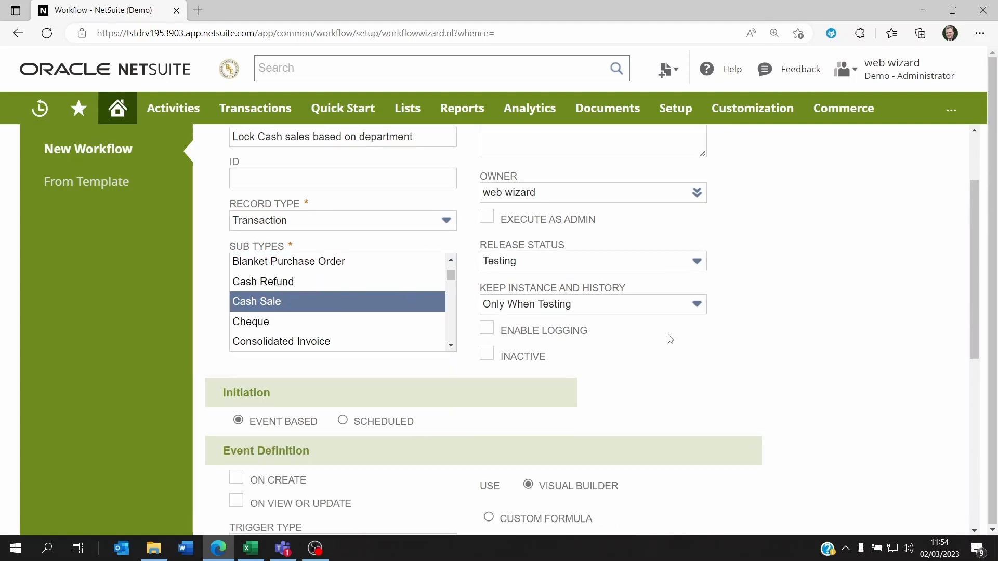
{"action": "left_click", "coordinate": [236, 271]}
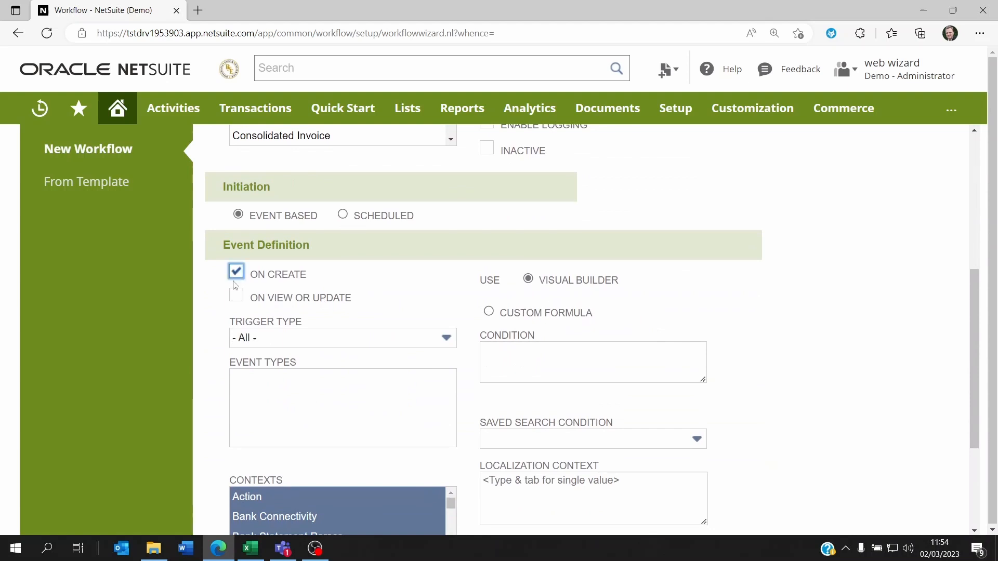
{"action": "left_click", "coordinate": [236, 295]}
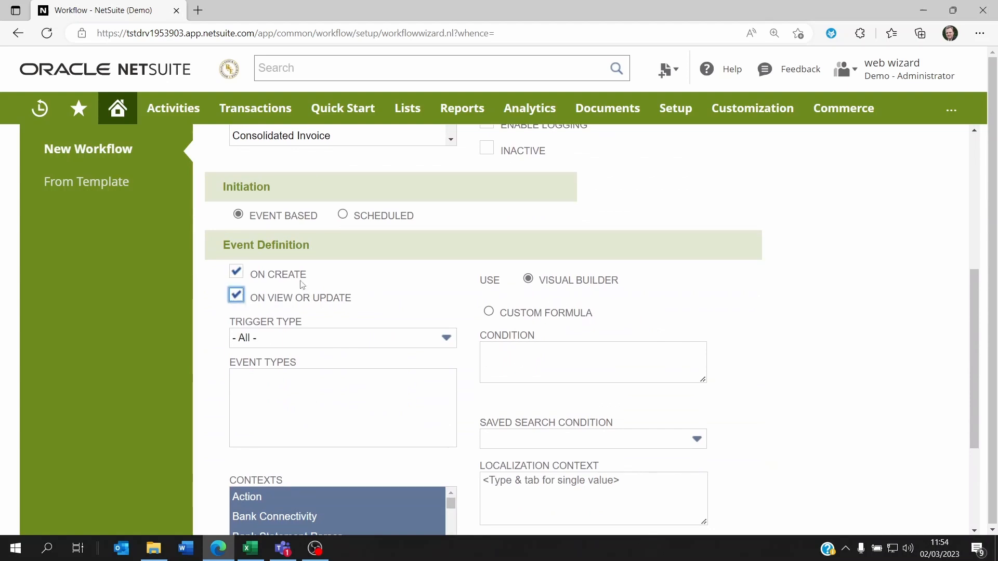
Open the condition builder for the workflow's Condition field.
{"action": "scroll", "scroll_direction": "down", "scroll_amount": 3}
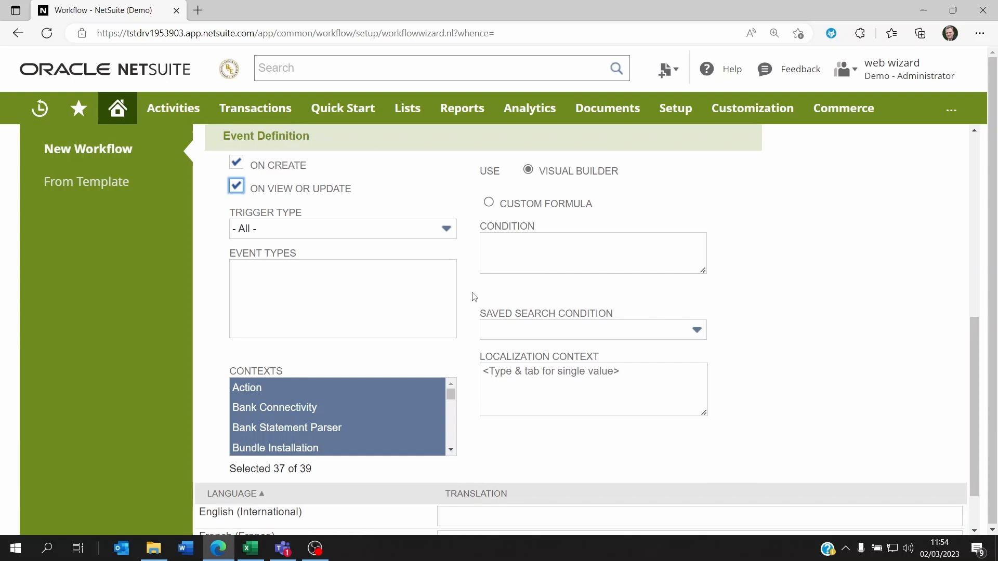
{"action": "left_click", "coordinate": [593, 253]}
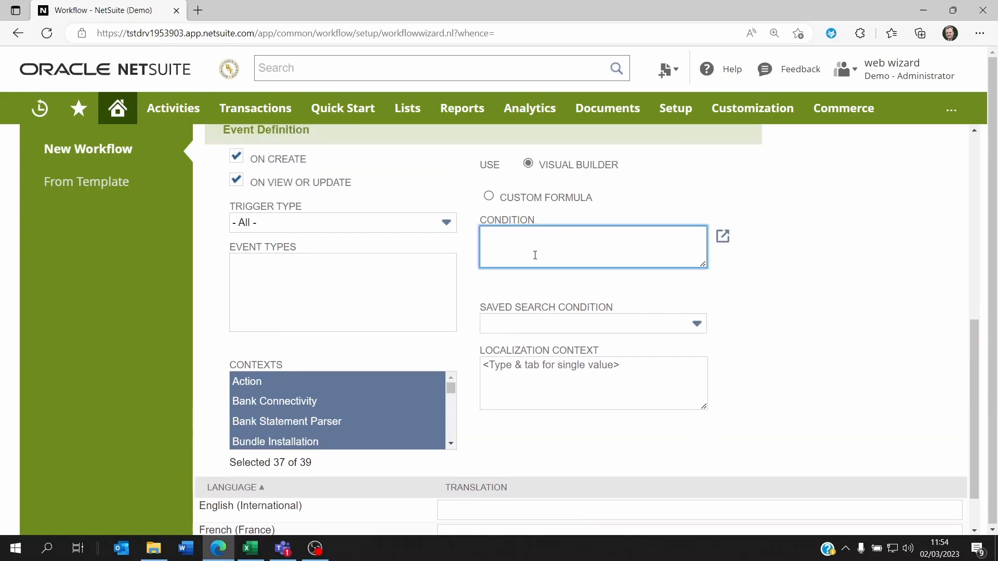
{"action": "left_click", "coordinate": [722, 236]}
{"action": "type", "text": "User"}
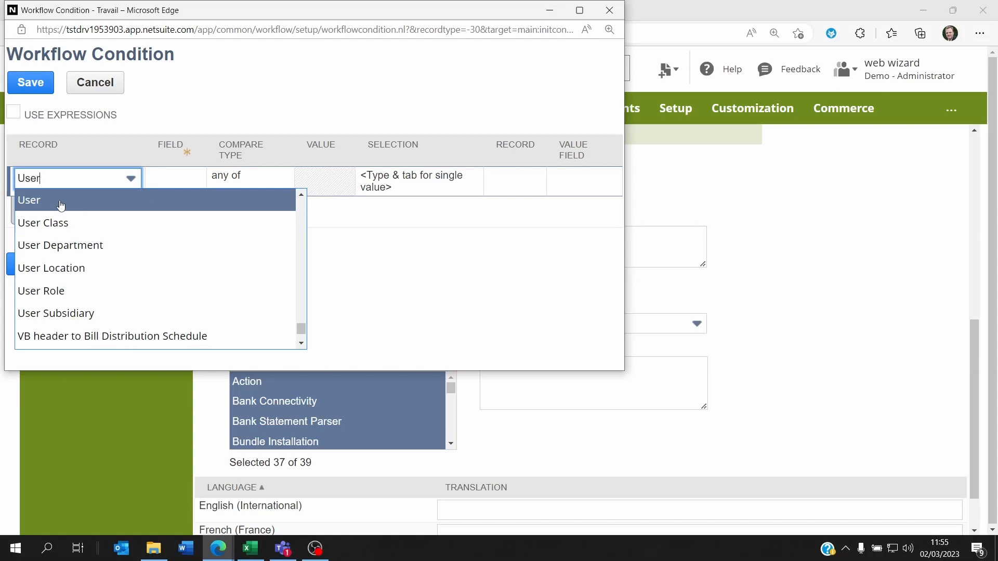
Set the workflow condition to User : Department = Accounting Dept and save it.
{"action": "left_click", "coordinate": [29, 200]}
{"action": "type", "text": "Department"}
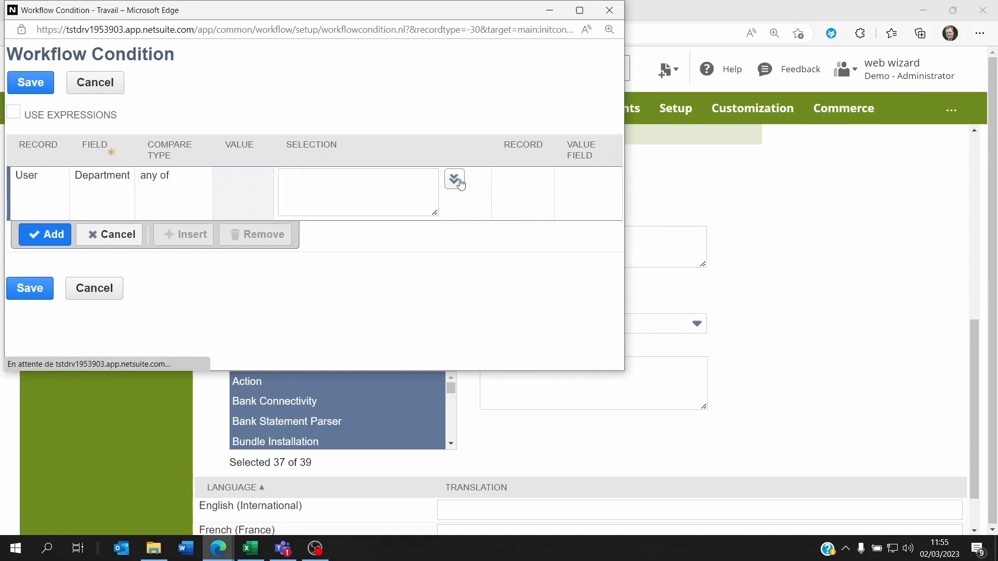
{"action": "left_click", "coordinate": [453, 179]}
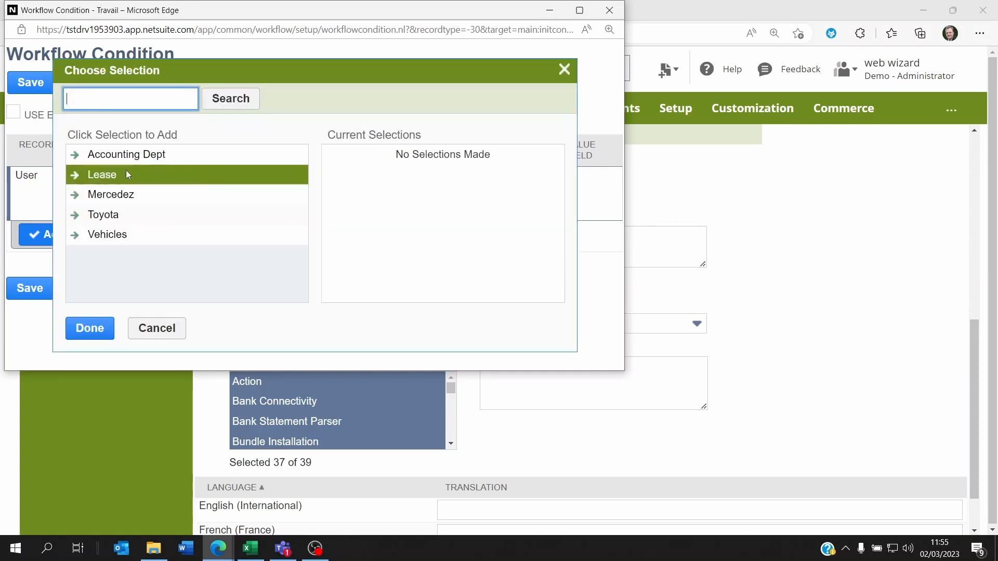
{"action": "left_click", "coordinate": [126, 154]}
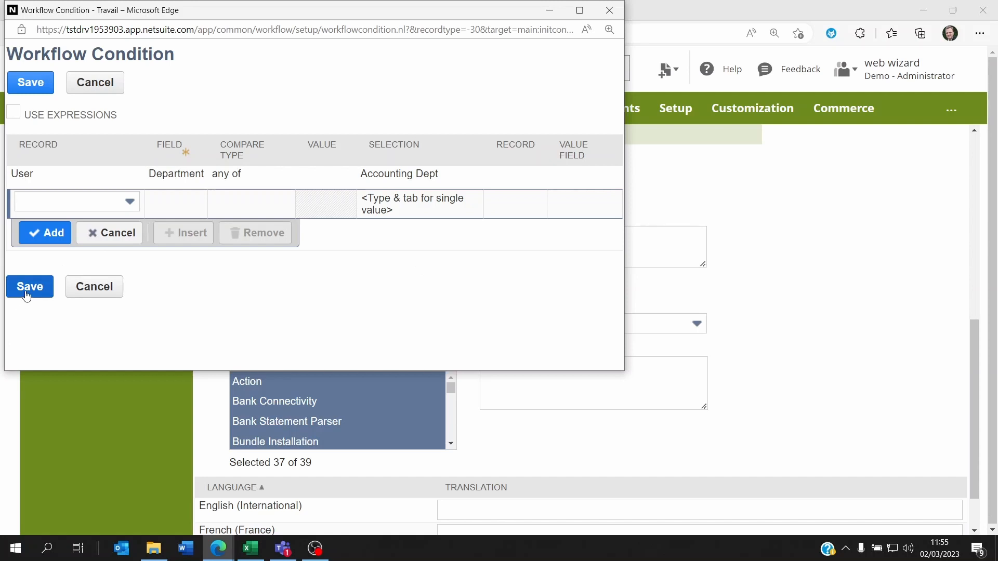
{"action": "left_click", "coordinate": [30, 287]}
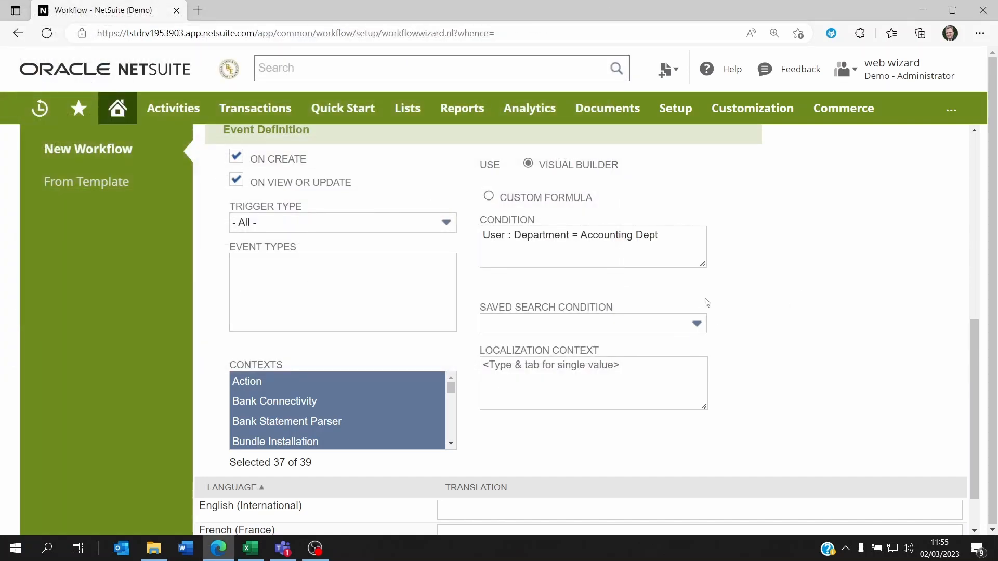
{"action": "mouse_move", "coordinate": [696, 307]}
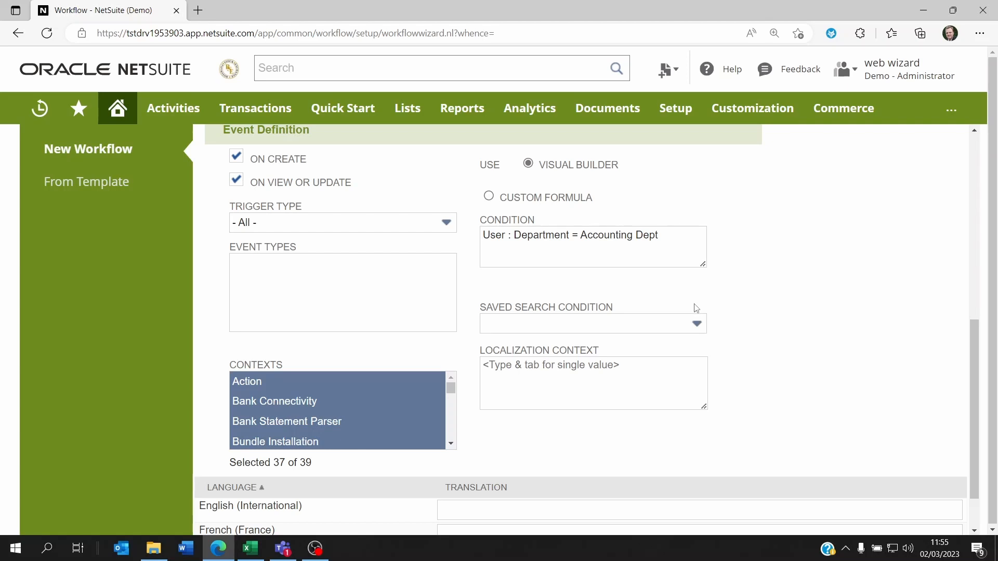
Save the 'Lock Cash sales based on department' workflow, opening State 1.
{"action": "left_click", "coordinate": [592, 253]}
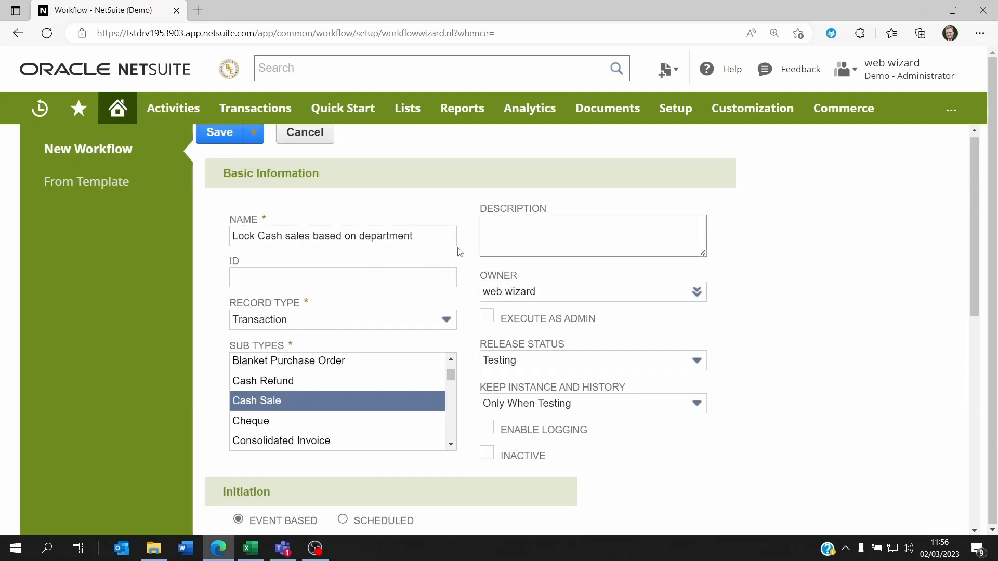
{"action": "left_click", "coordinate": [219, 133]}
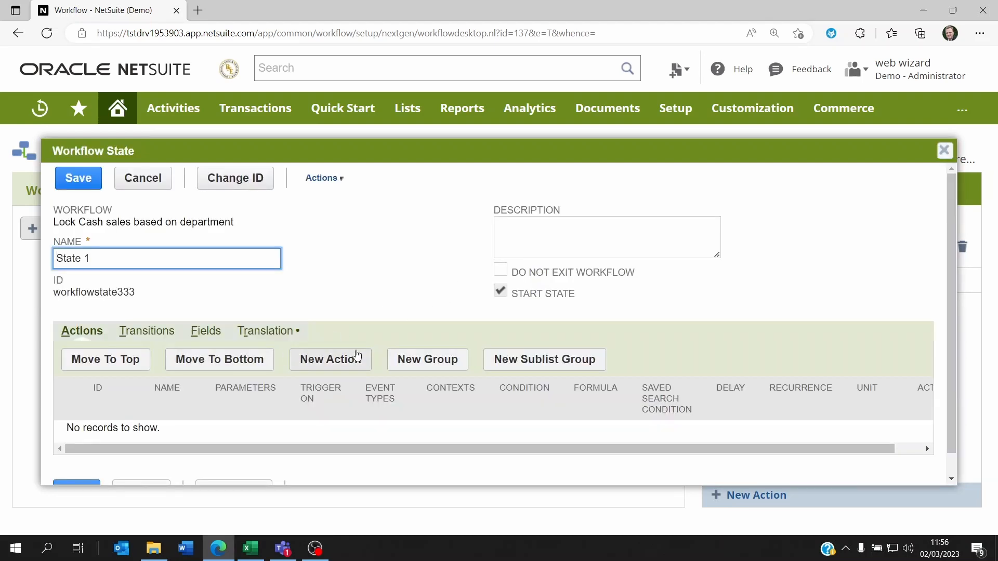
Add a new Lock Record action to State 1.
{"action": "left_click", "coordinate": [330, 359]}
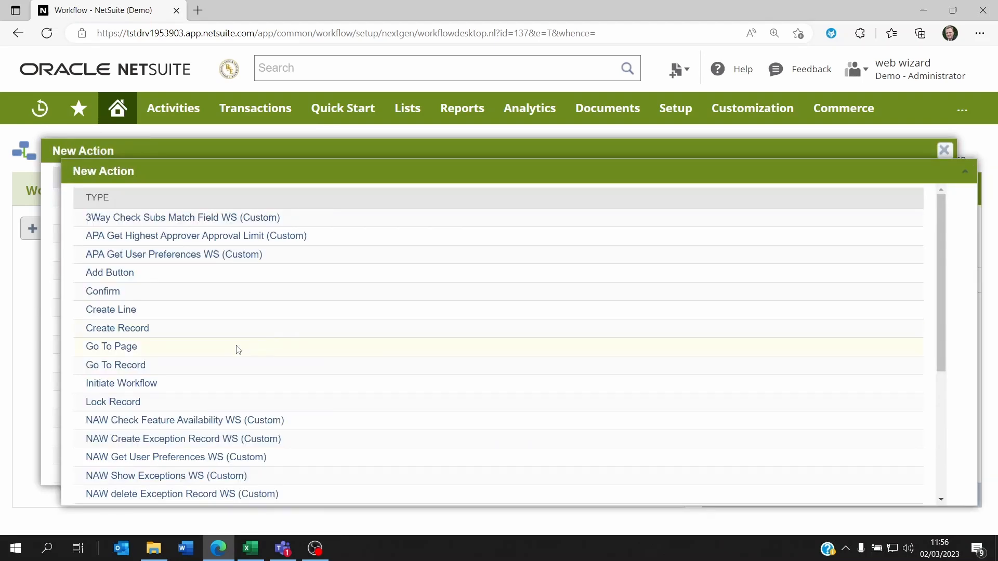
{"action": "left_click", "coordinate": [111, 346]}
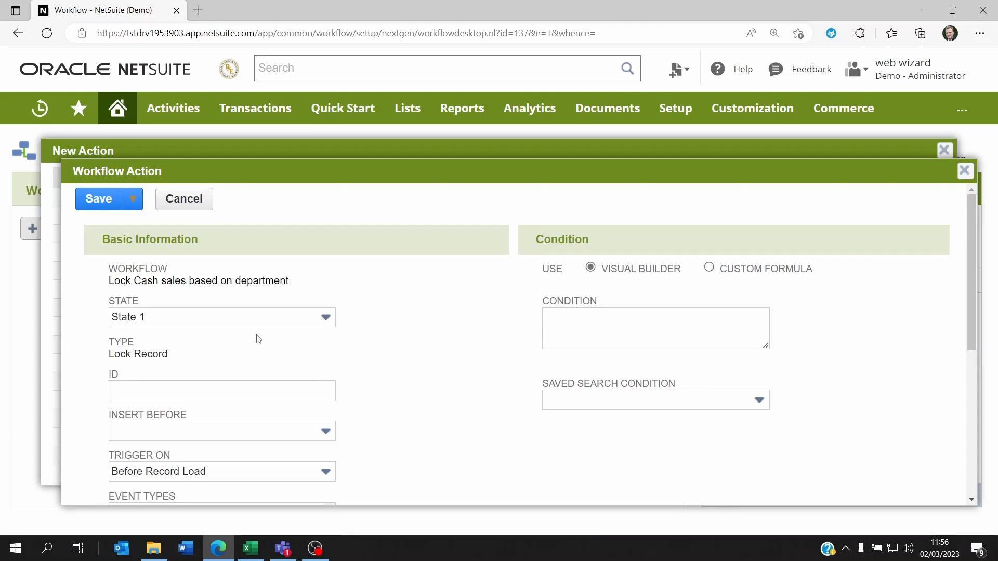
Limit the Lock Record action to Create and Edit event types and save it.
{"action": "scroll", "scroll_direction": "down", "scroll_amount": 3}
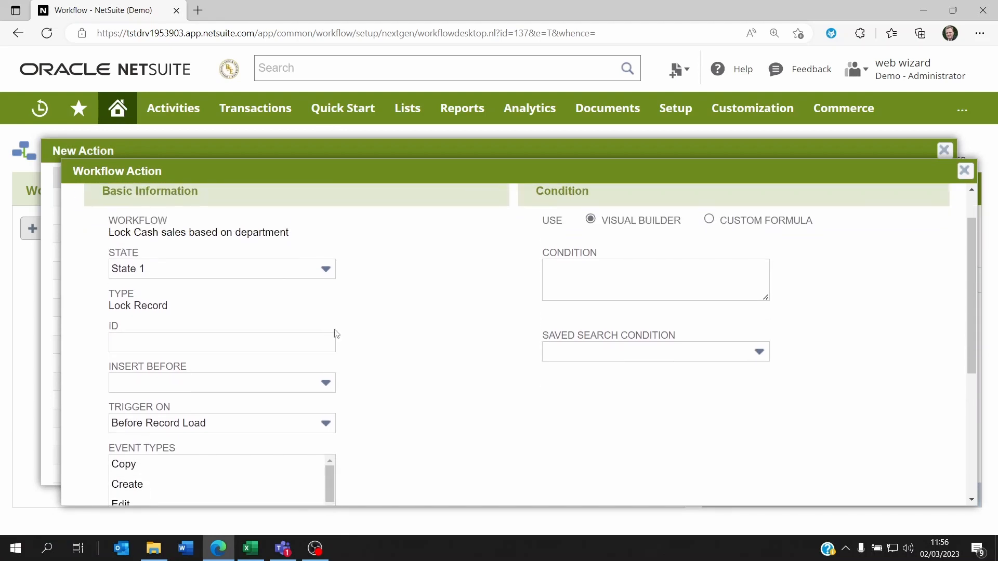
{"action": "scroll", "scroll_direction": "down", "scroll_amount": 3}
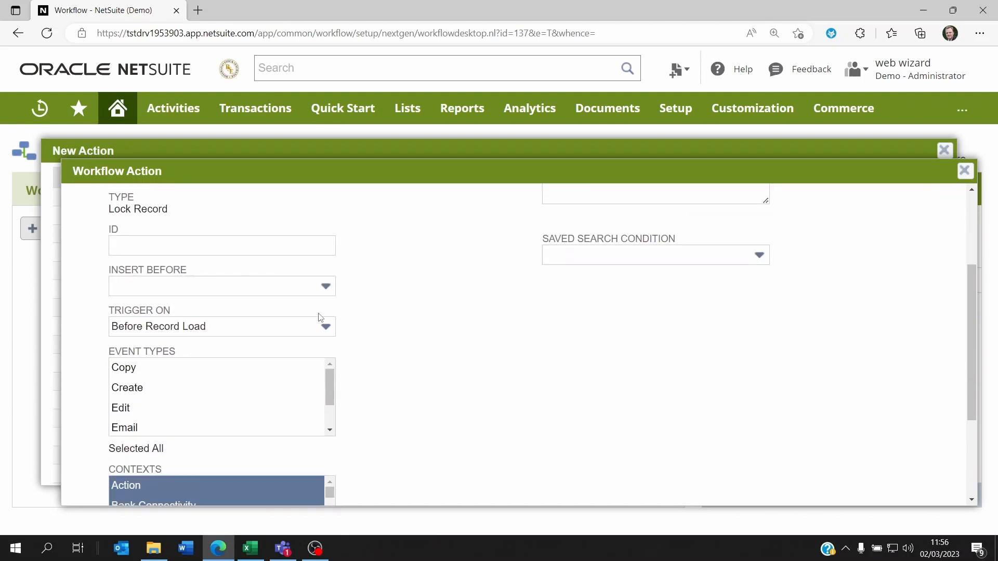
{"action": "mouse_move", "coordinate": [245, 330]}
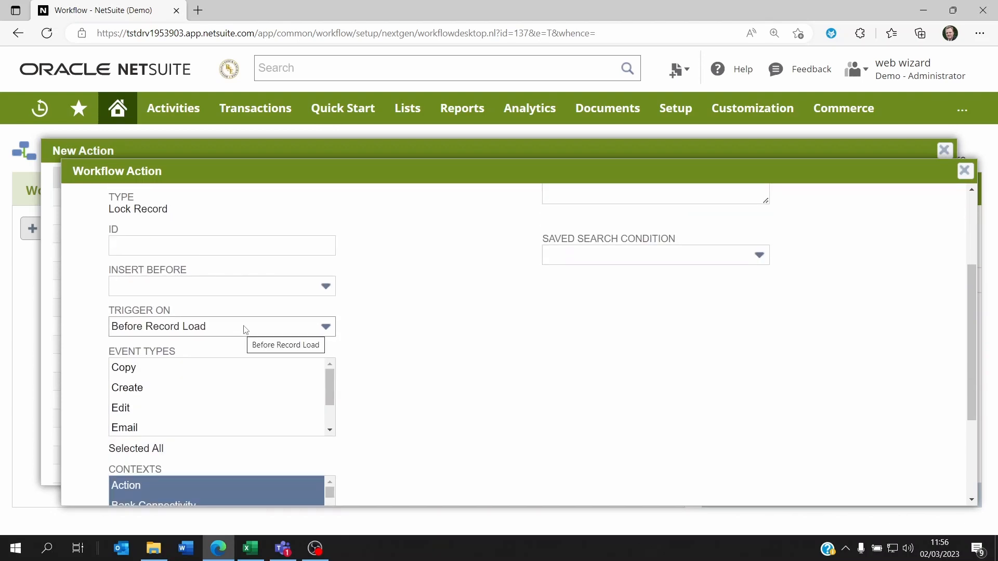
{"action": "mouse_move", "coordinate": [143, 401]}
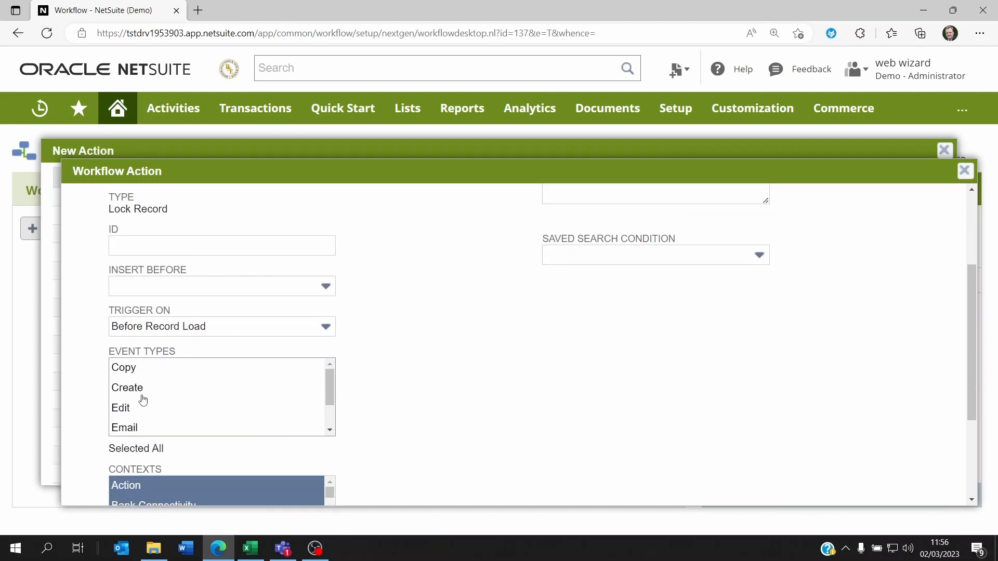
{"action": "left_click", "coordinate": [127, 388]}
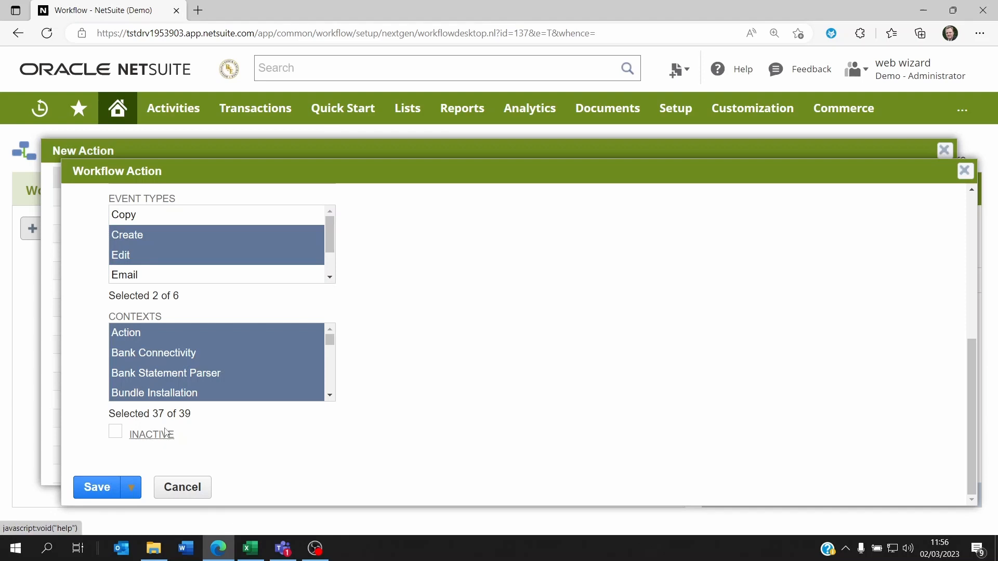
{"action": "left_click", "coordinate": [97, 487]}
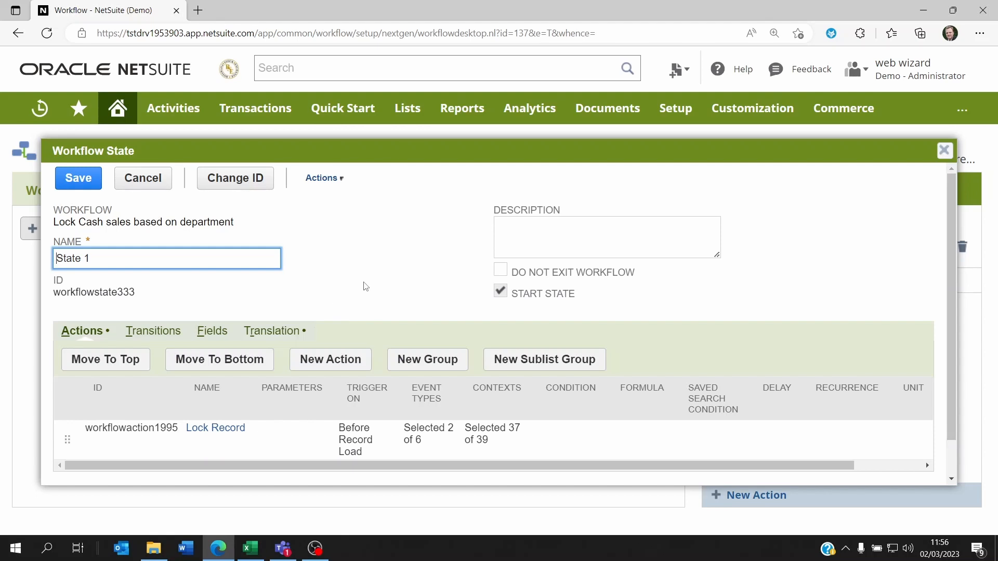
Save State 1 with its Lock Record action and confirm the submission prompt.
{"action": "left_click", "coordinate": [78, 177]}
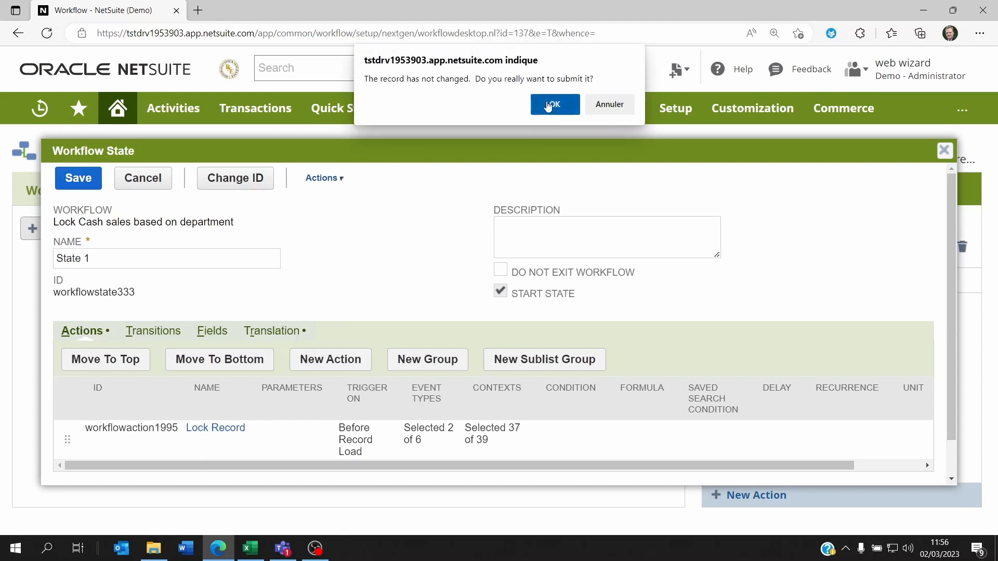
{"action": "left_click", "coordinate": [555, 105]}
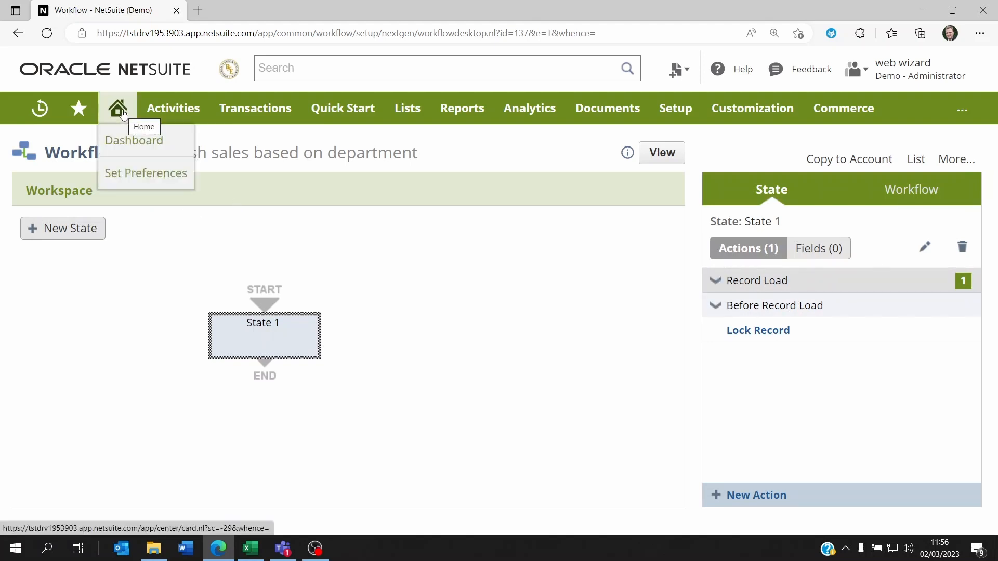
Leave the workflow editor for the Home dashboard.
{"action": "left_click", "coordinate": [133, 140]}
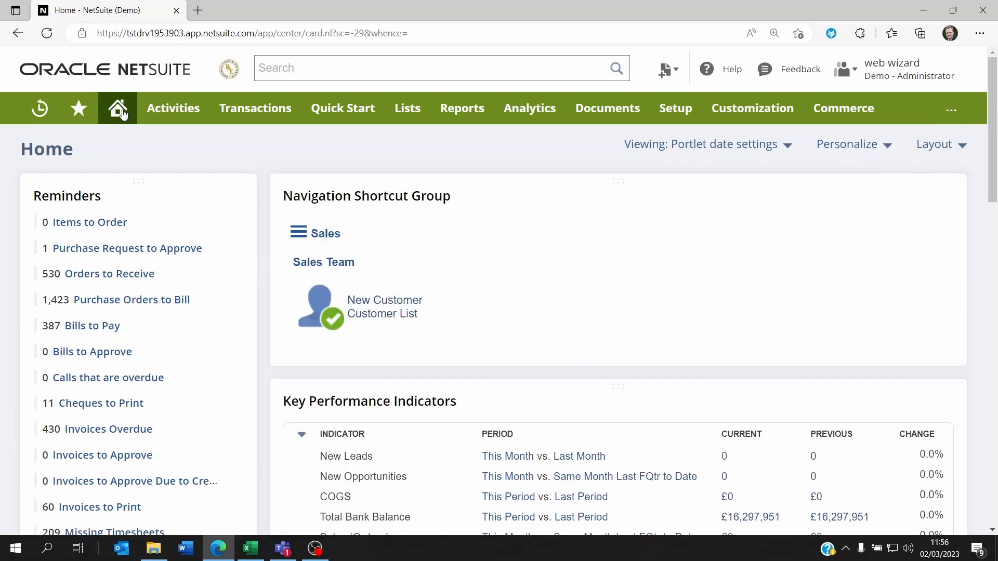
{"action": "mouse_move", "coordinate": [269, 155]}
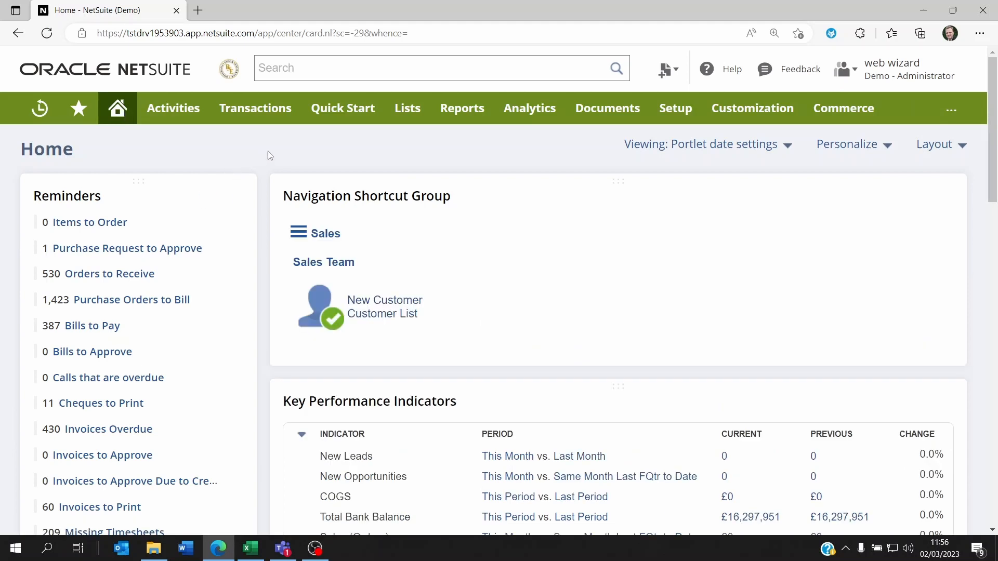